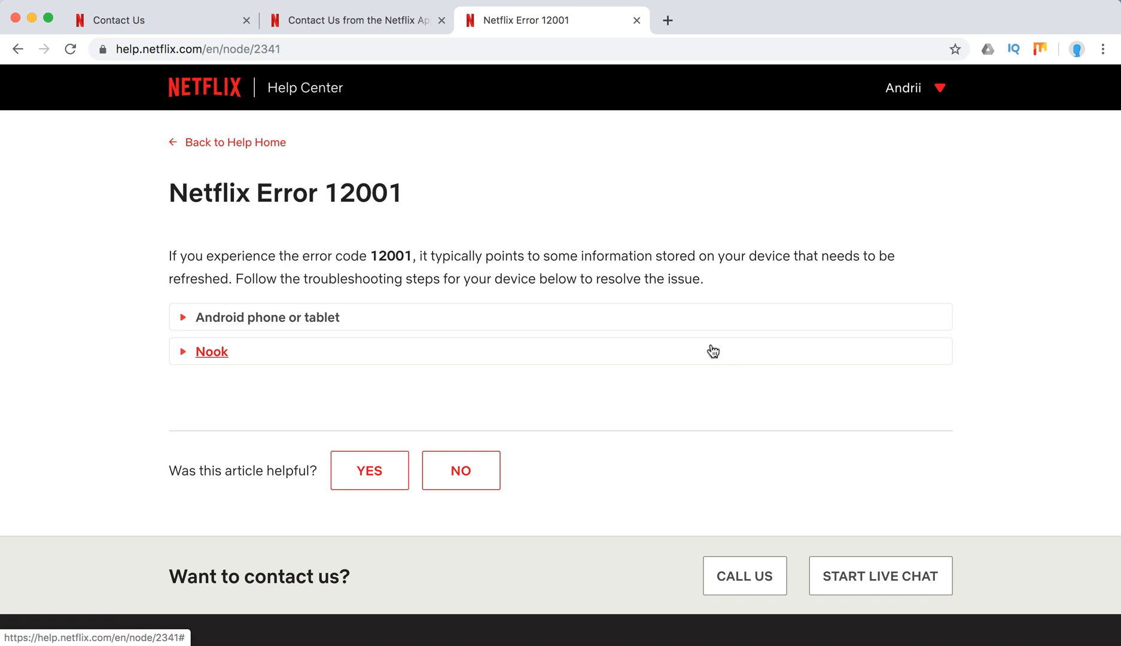
Expand the Android phone or tablet section and reveal its four device-restart steps.
left_click(266, 317)
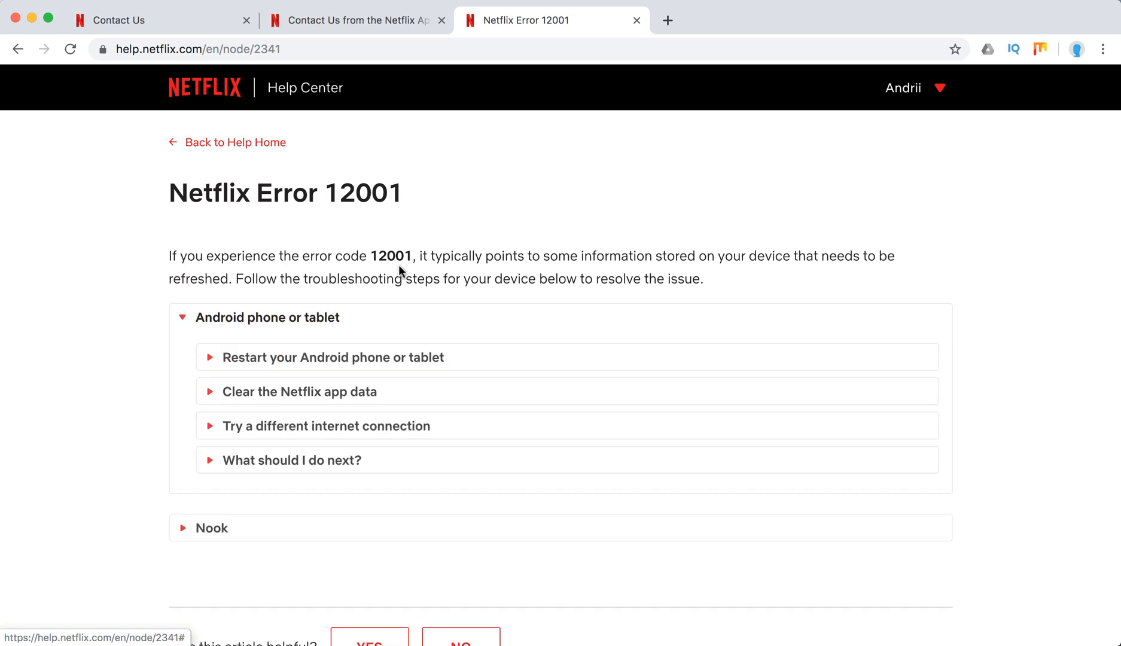
scroll("down", 3)
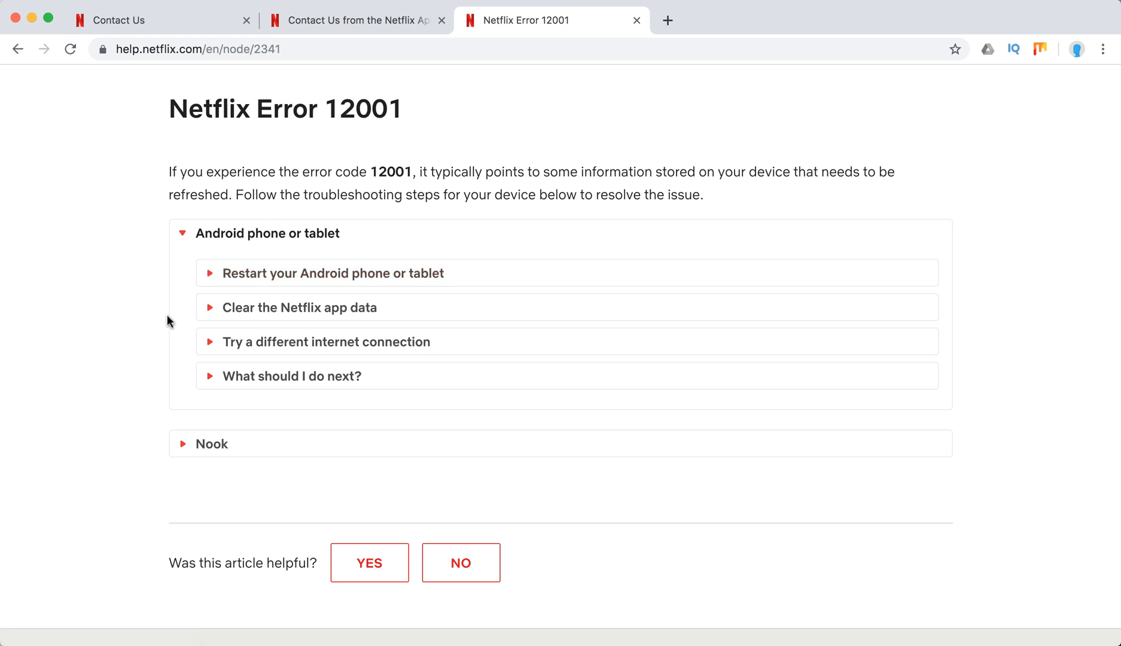
left_click(332, 272)
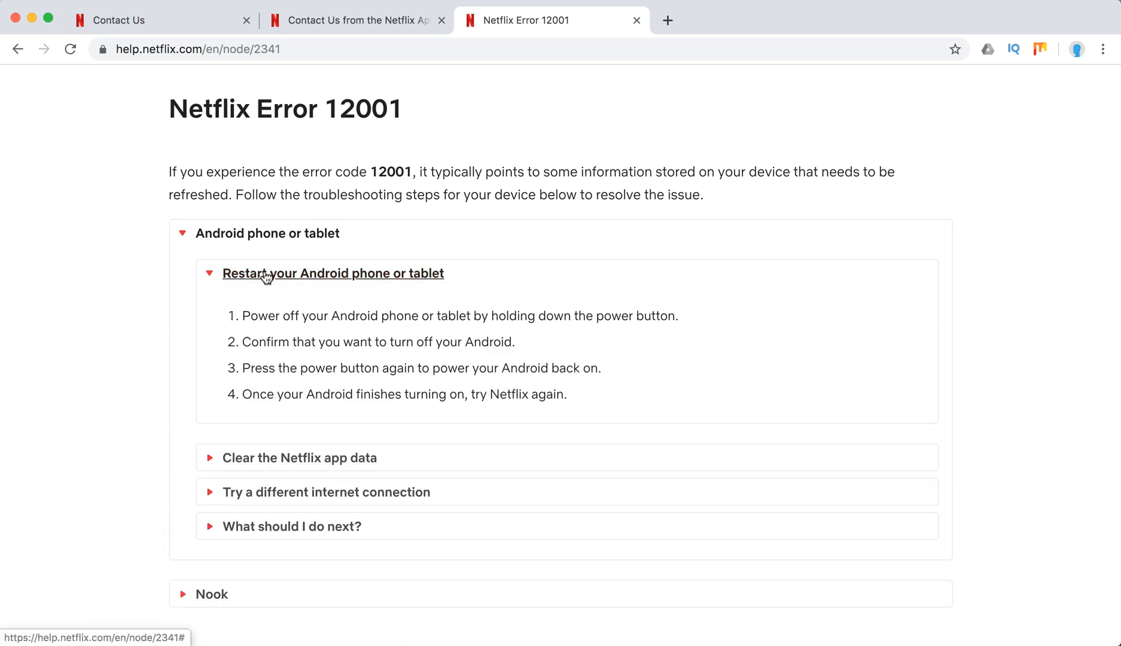
scroll("down", 3)
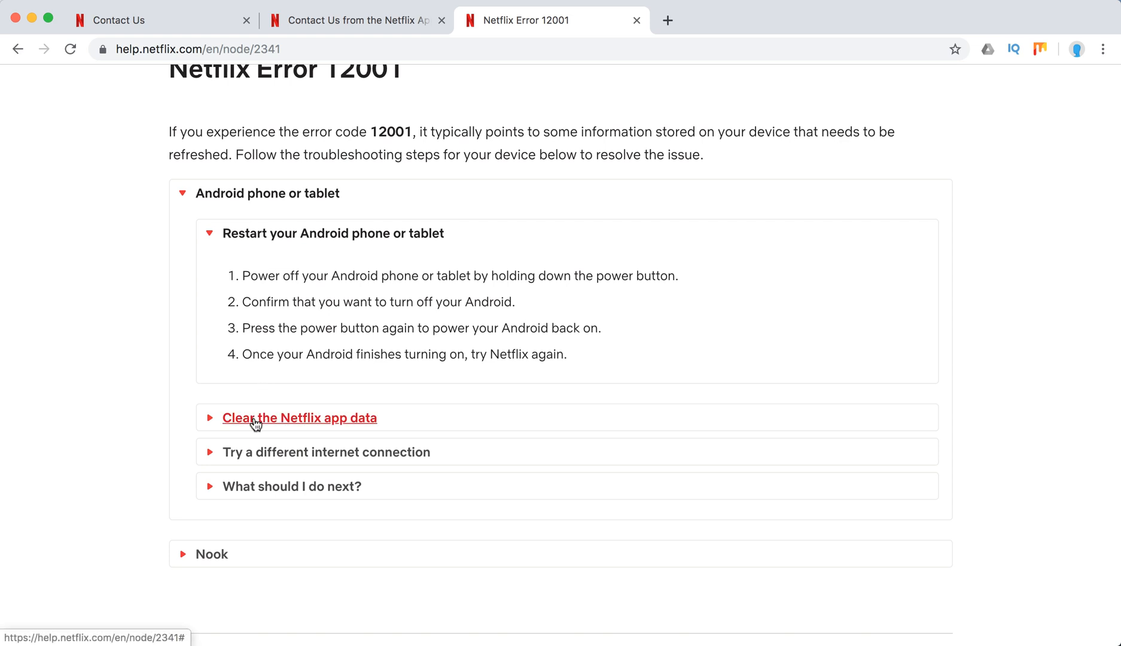
Reveal the Android advice on clearing Netflix app data and on what to do next.
left_click(299, 417)
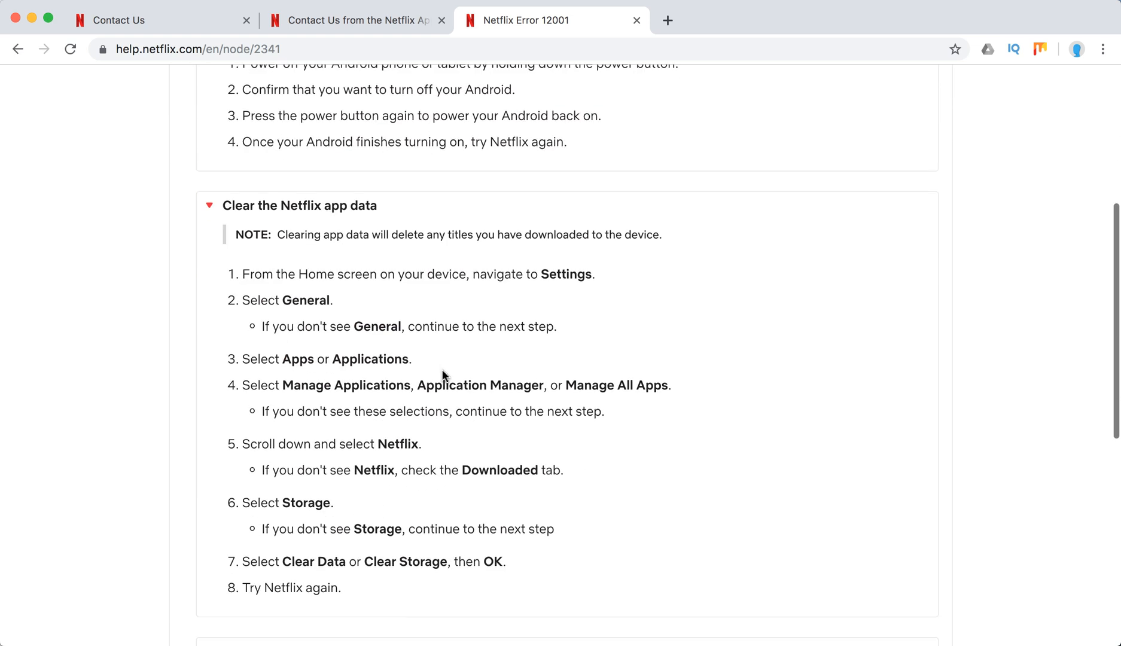
scroll("down", 3)
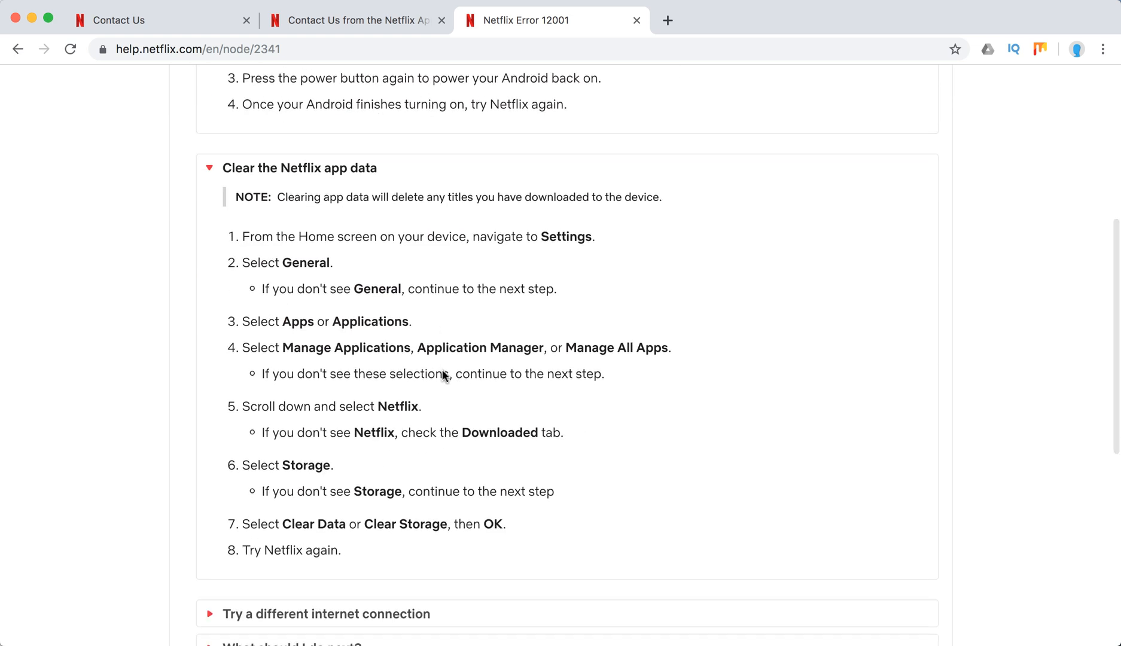
scroll("down", 3)
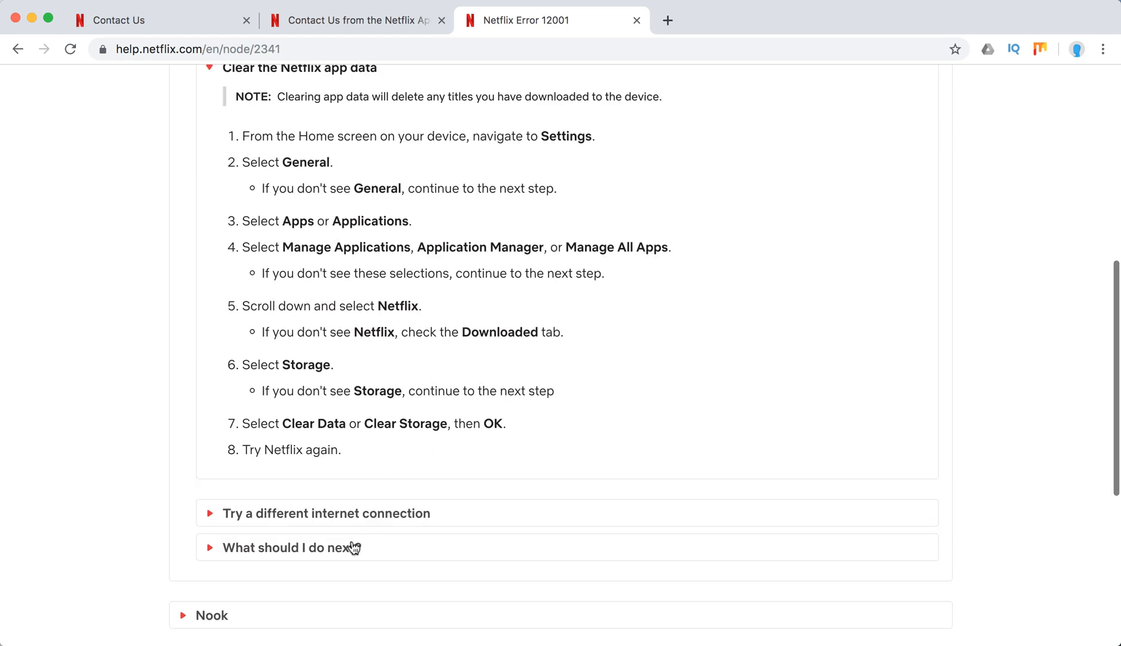
left_click(325, 513)
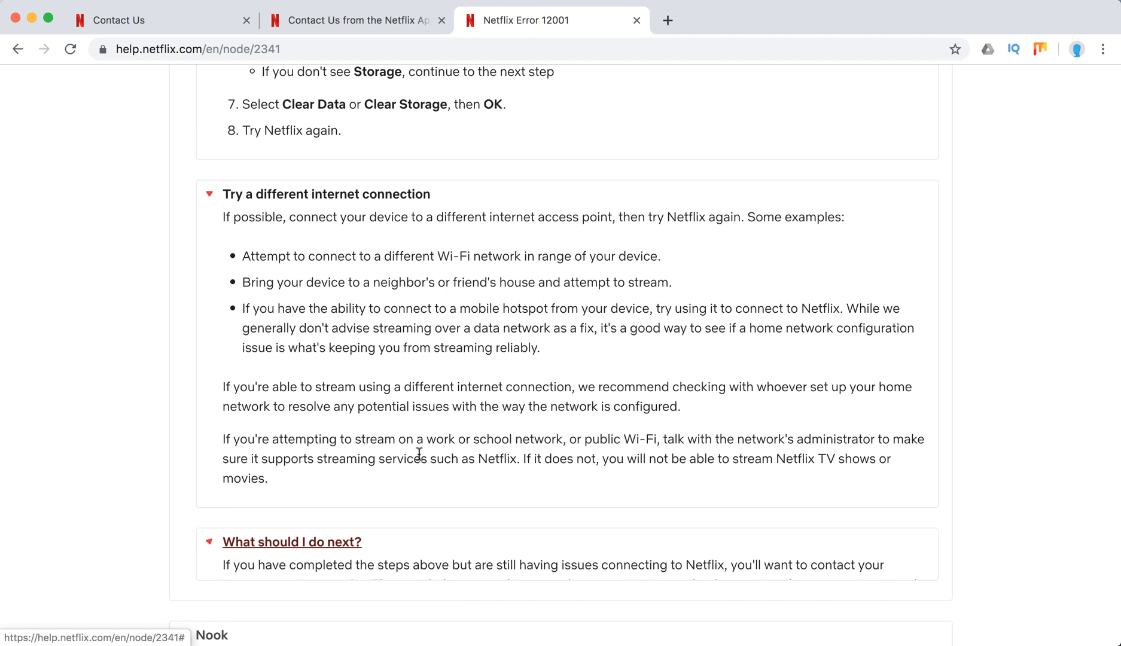
scroll("down", 3)
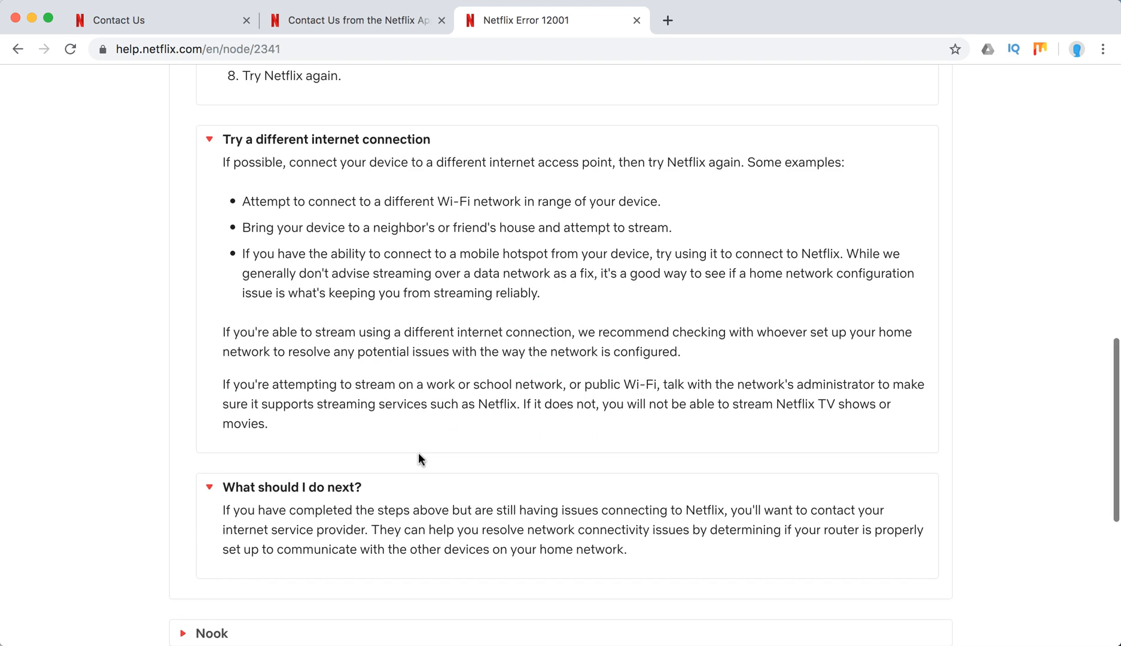
mouse_move(222, 534)
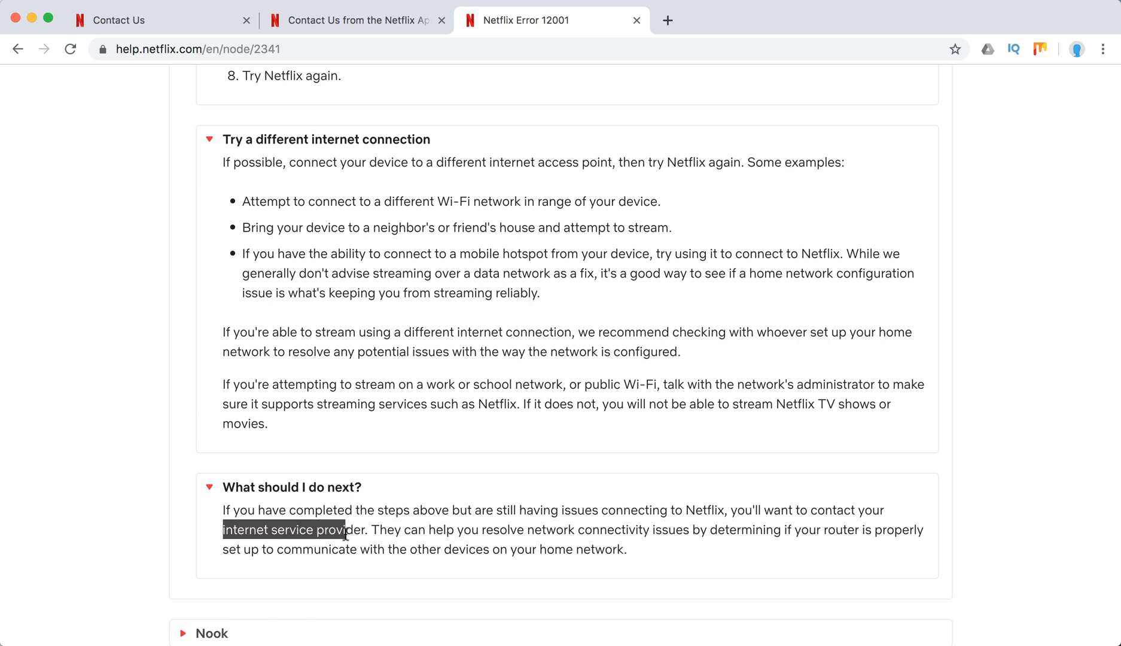
Move down the article and expand the Nook troubleshooting instructions.
scroll("down", 3)
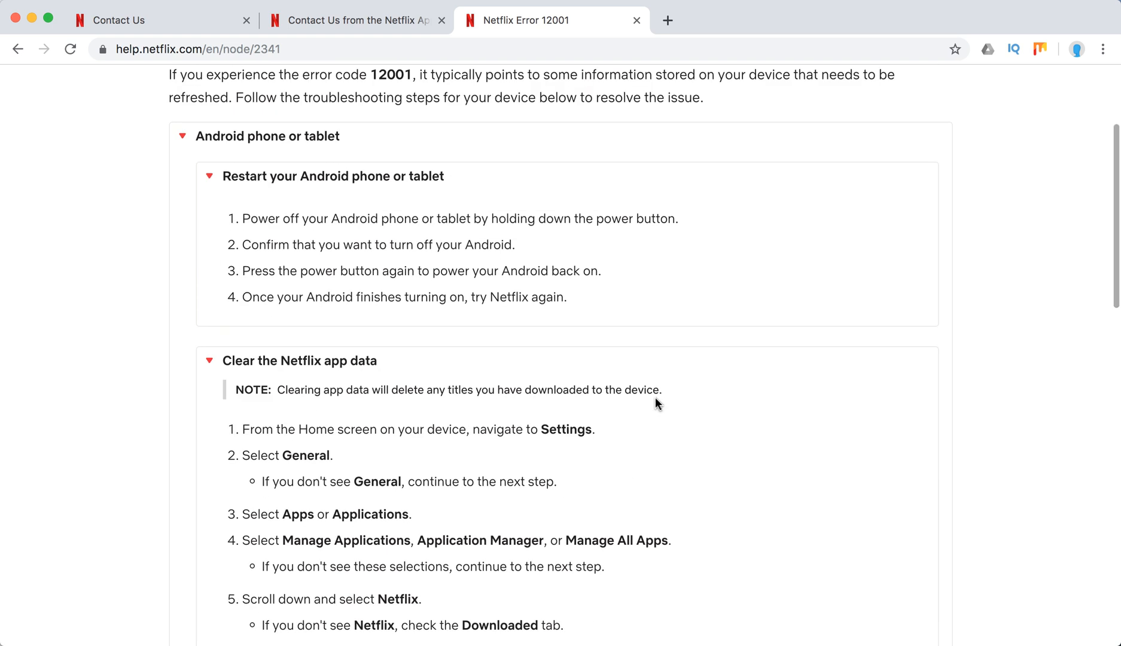
scroll("down", 3)
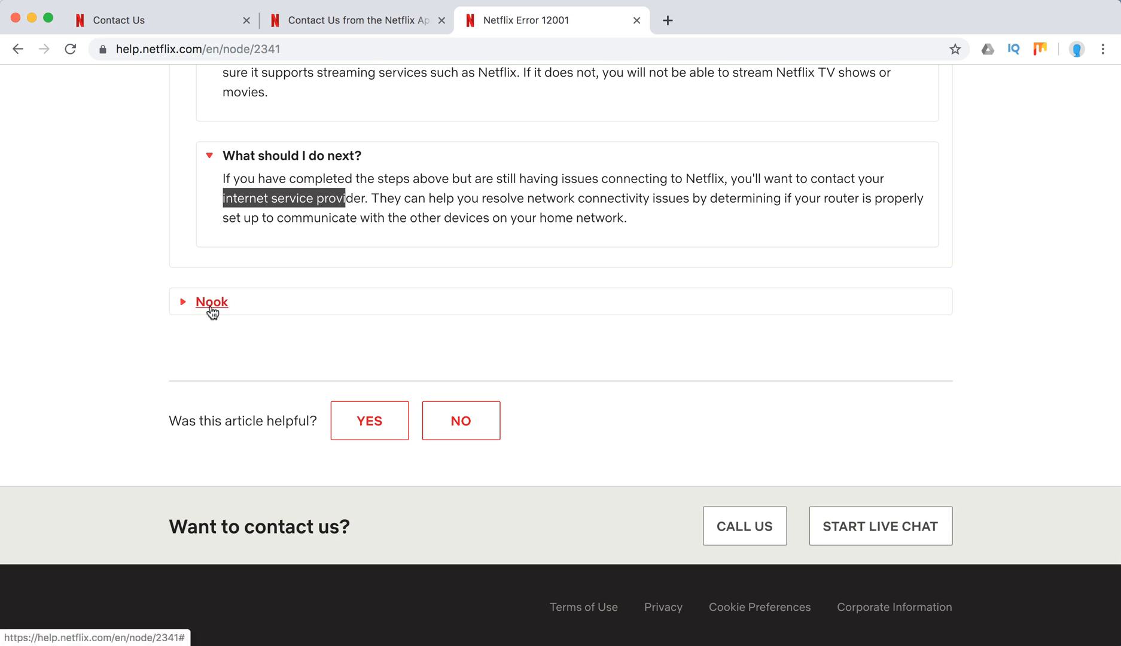
left_click(211, 300)
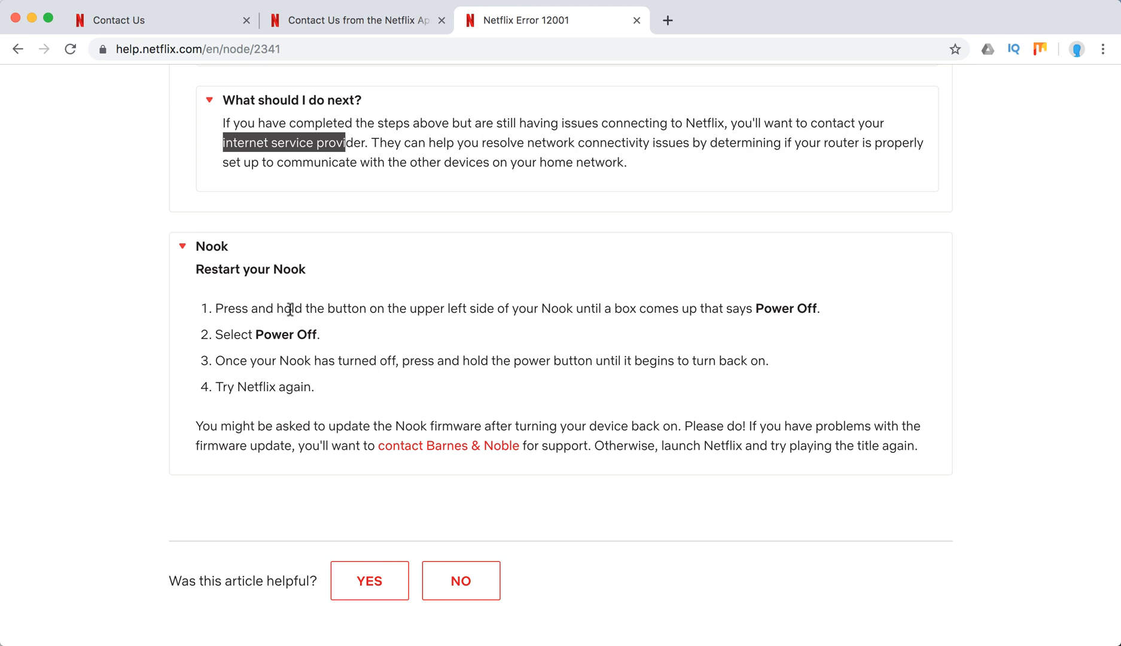
mouse_move(797, 384)
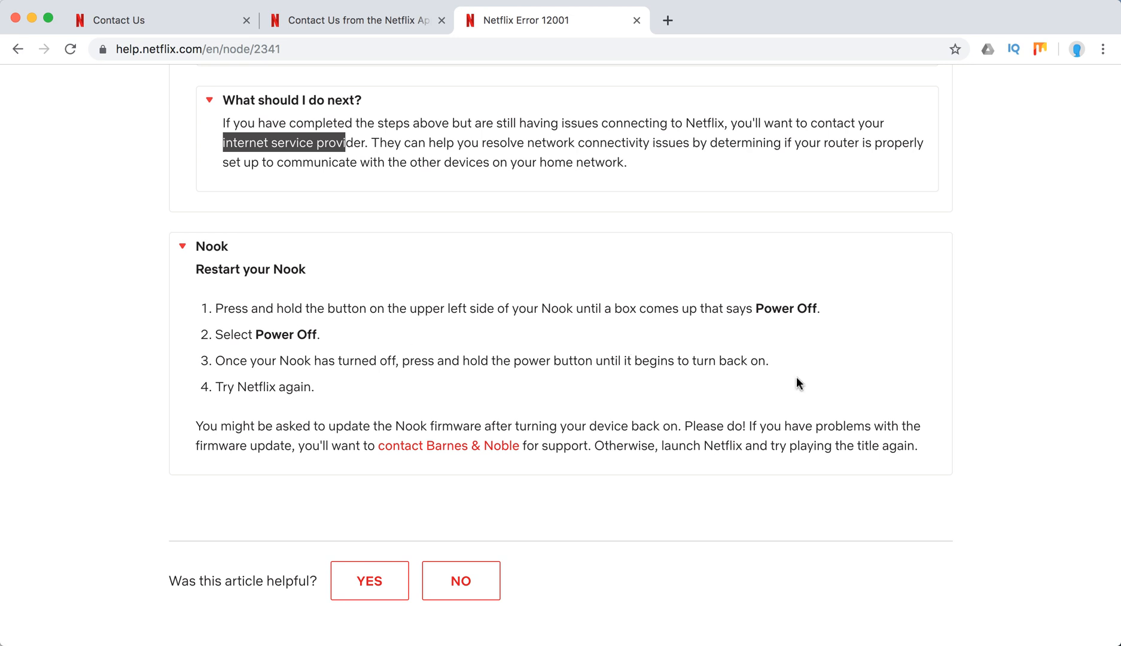
mouse_move(816, 421)
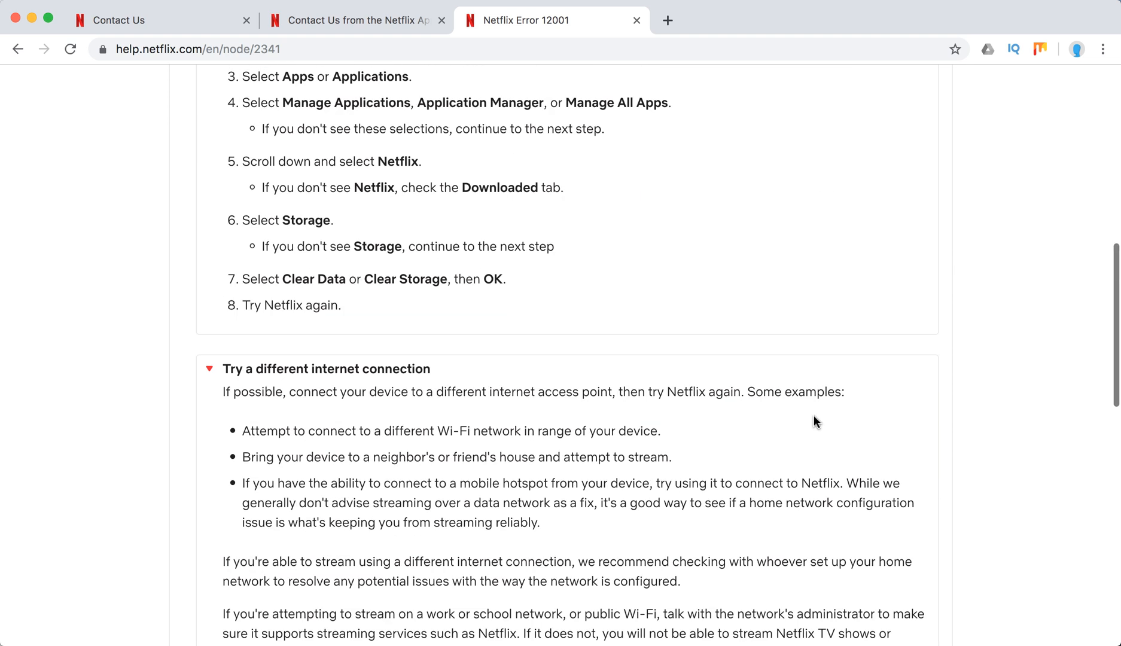
Collapse the Android phone or tablet section, leaving the Nook restart steps shown.
scroll("up", 3)
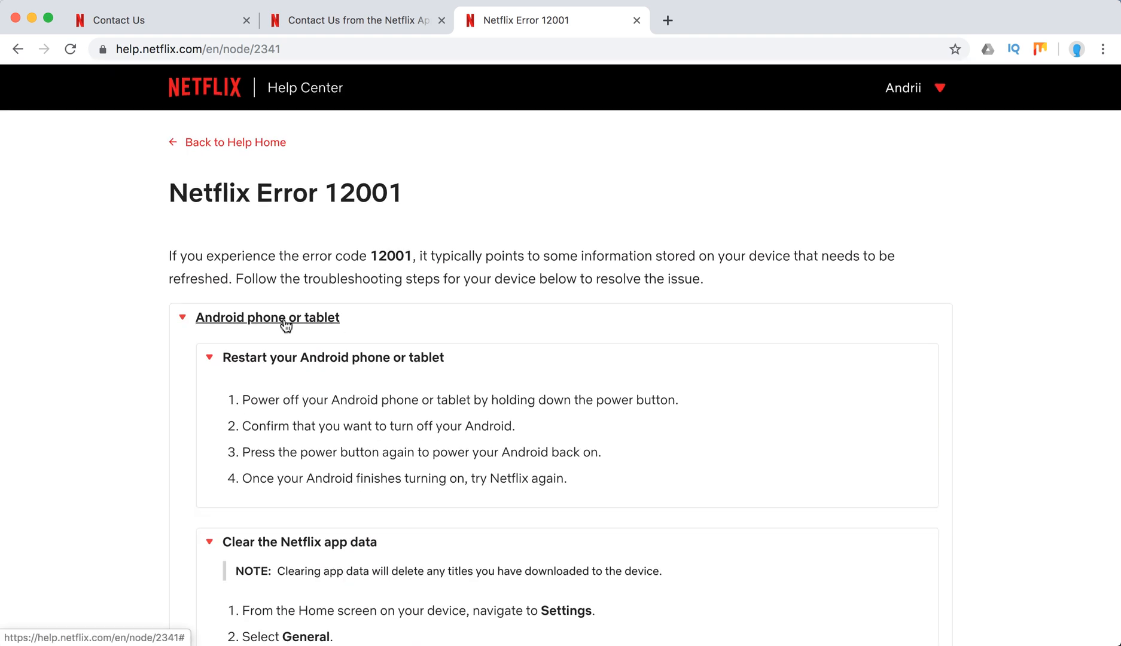
left_click(267, 317)
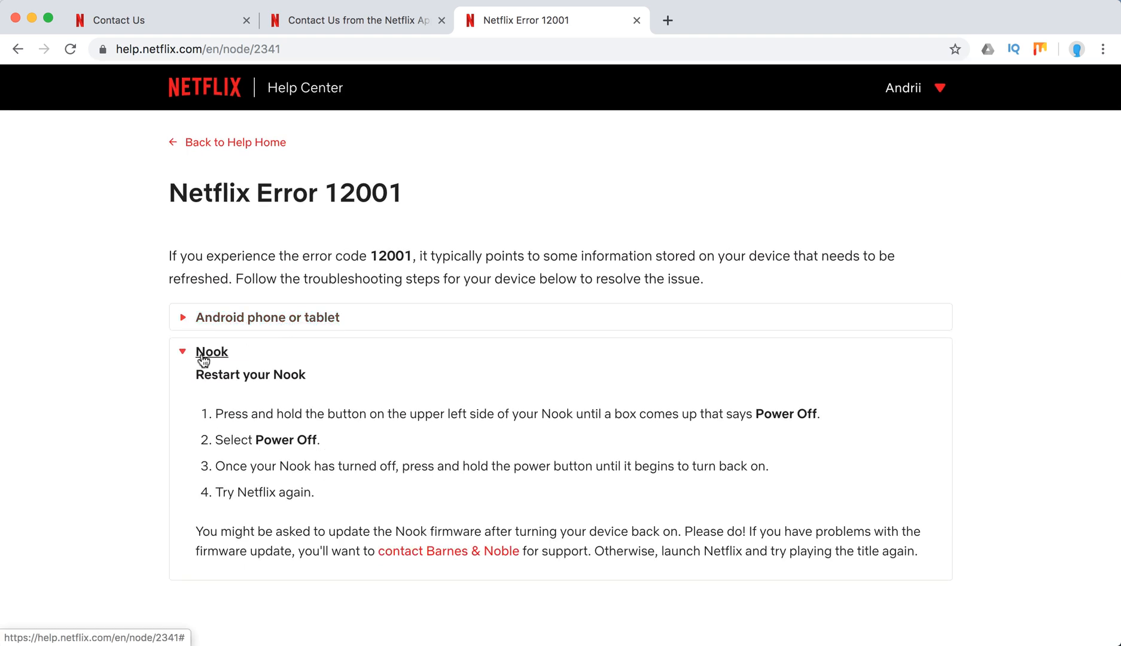
Collapse the Nook instructions so both device sections are folded away.
left_click(212, 351)
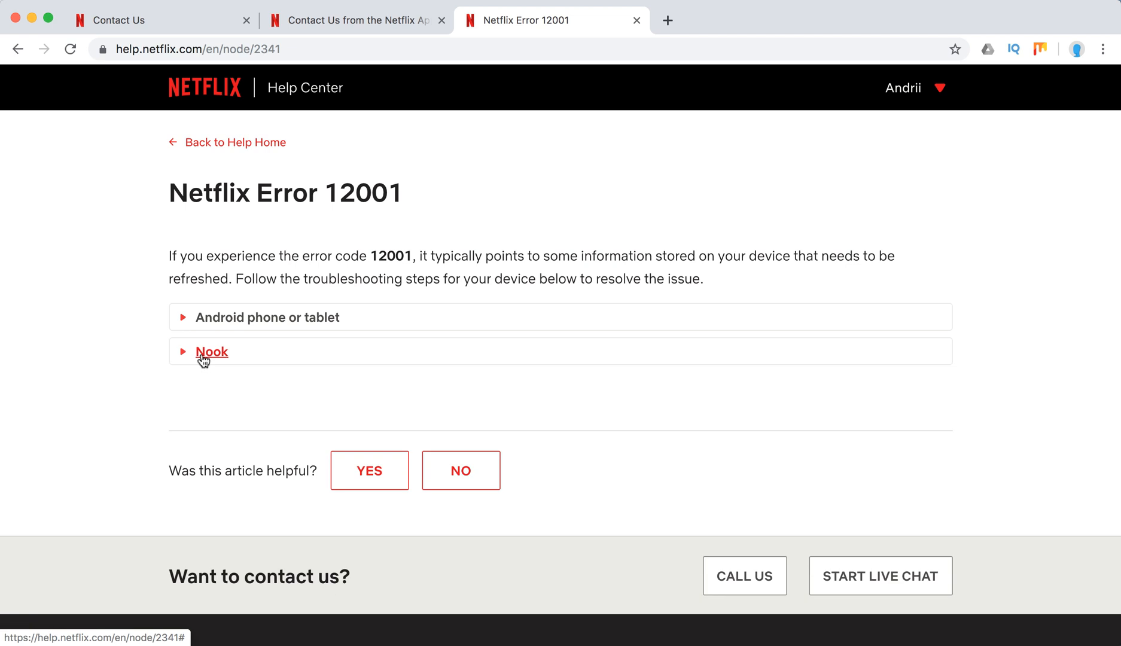
mouse_move(202, 381)
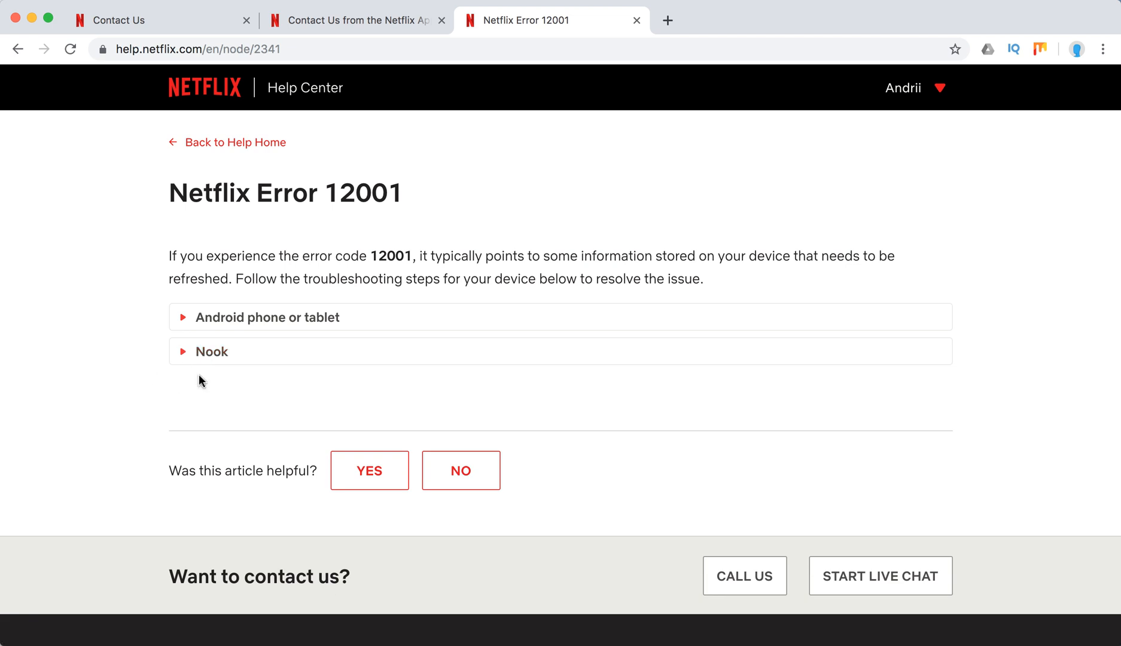
mouse_move(537, 398)
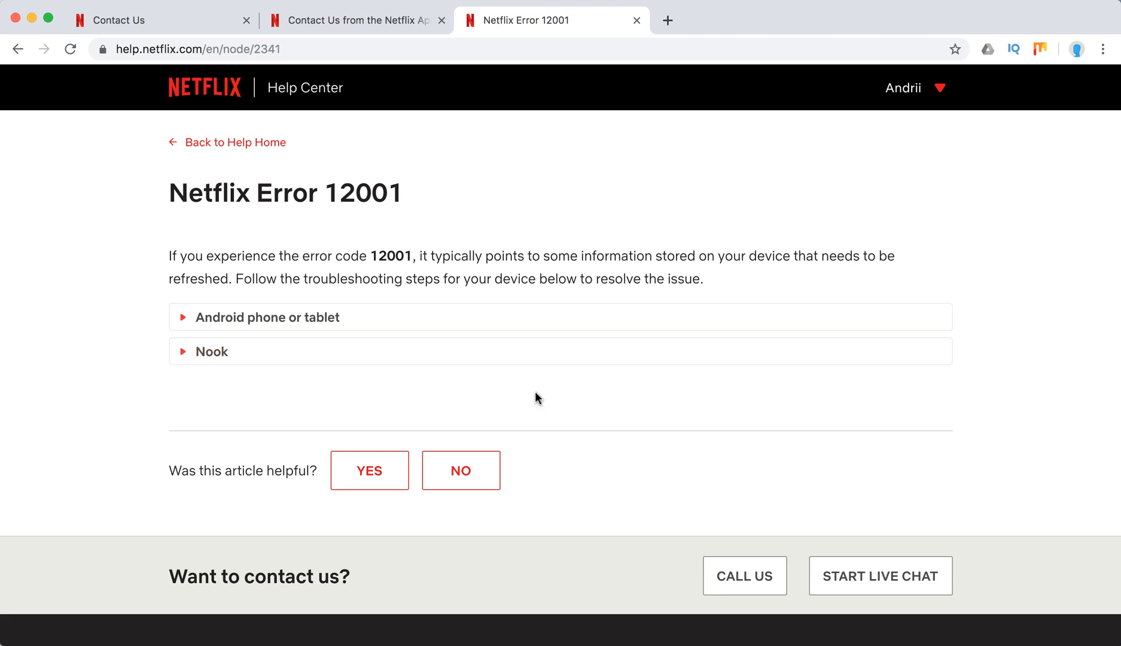
mouse_move(743, 575)
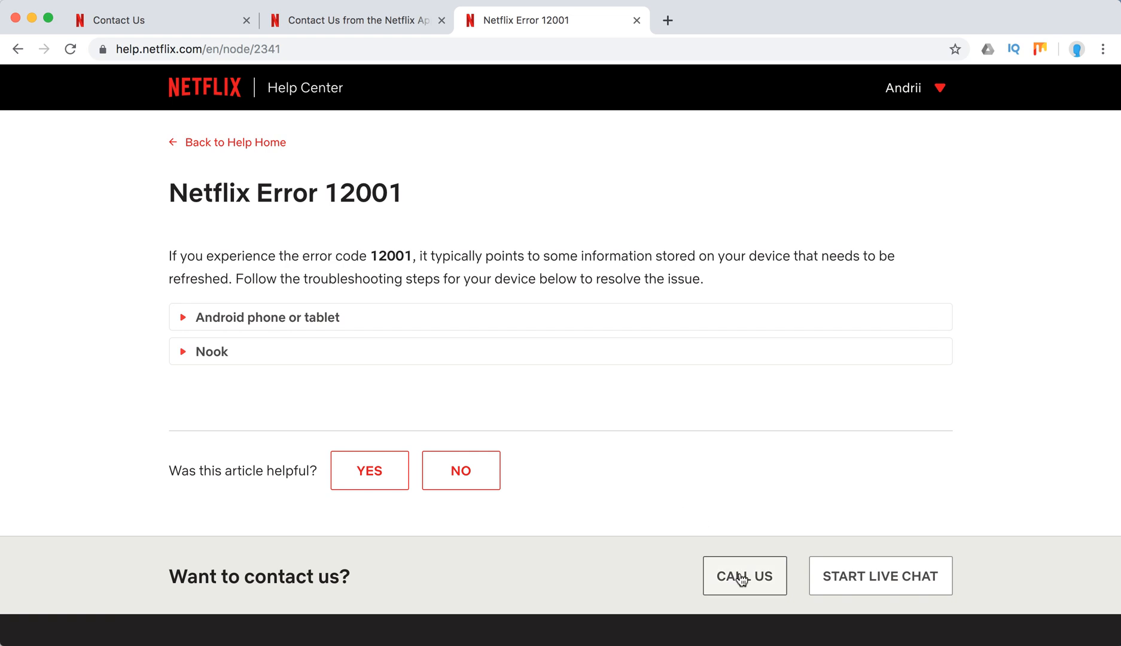
mouse_move(928, 546)
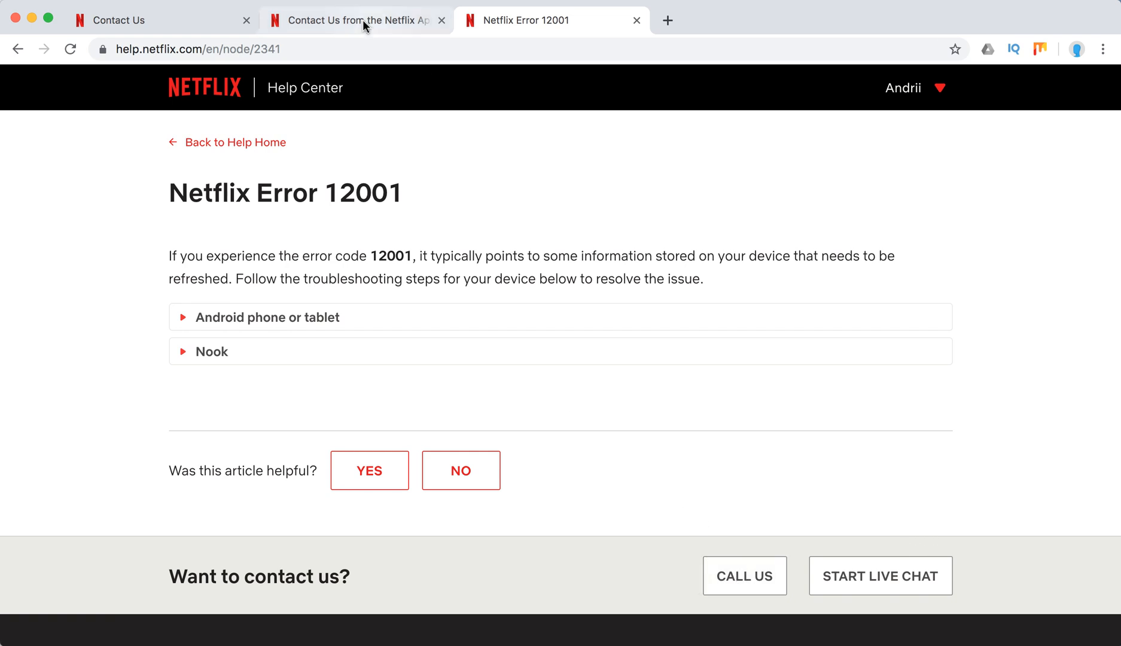
left_click(354, 21)
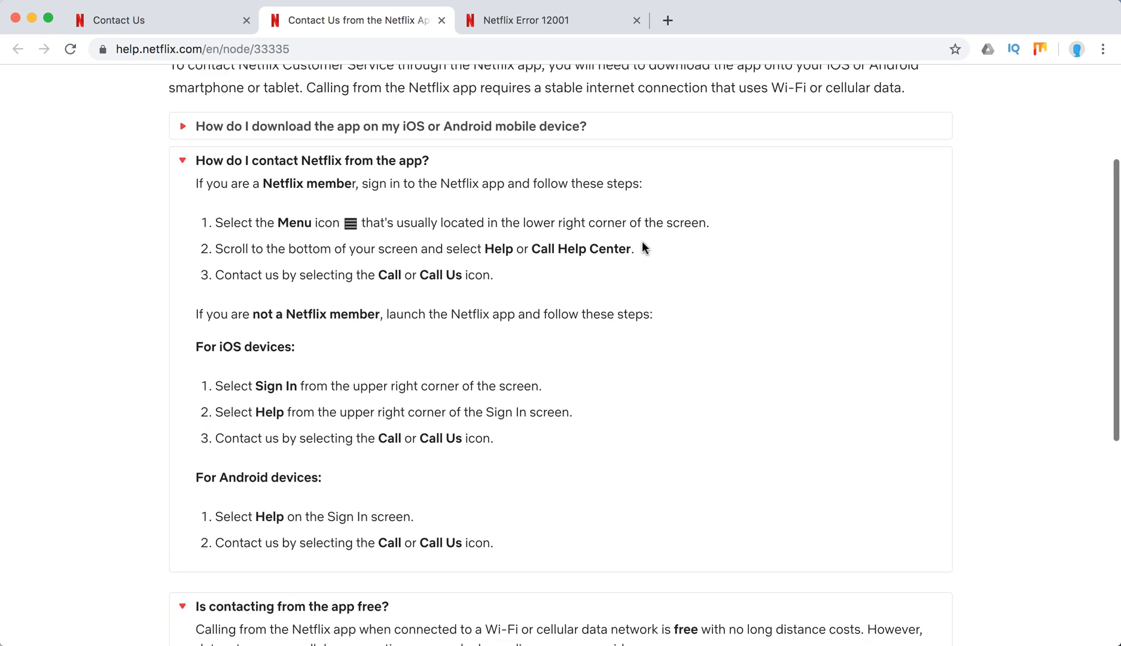
scroll("down", 3)
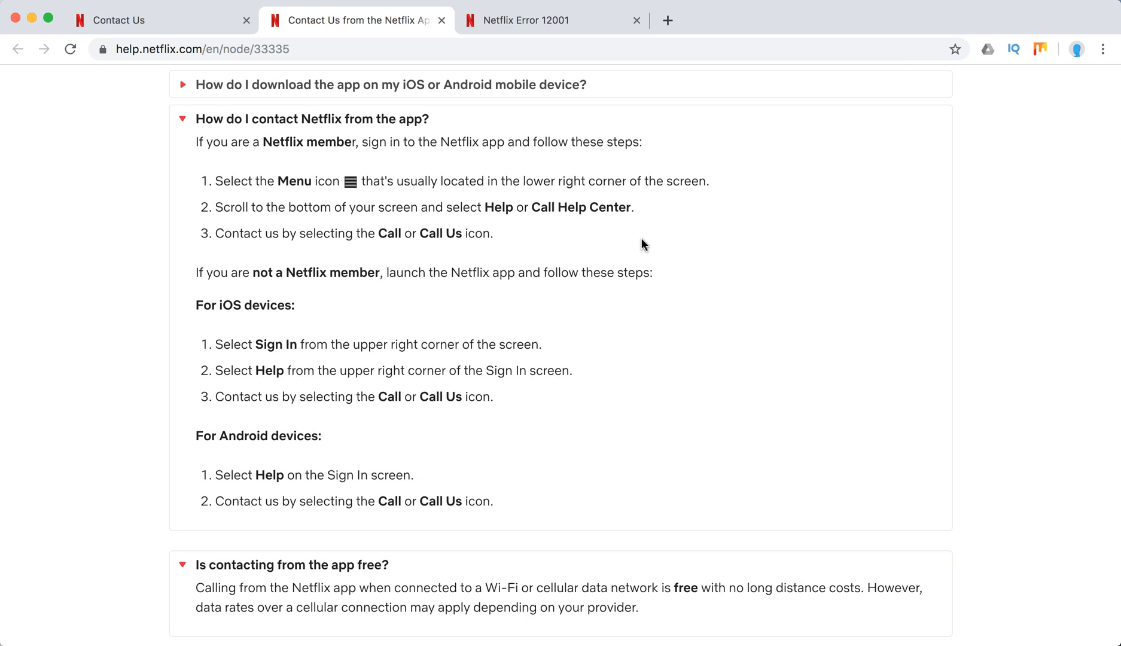
mouse_move(340, 180)
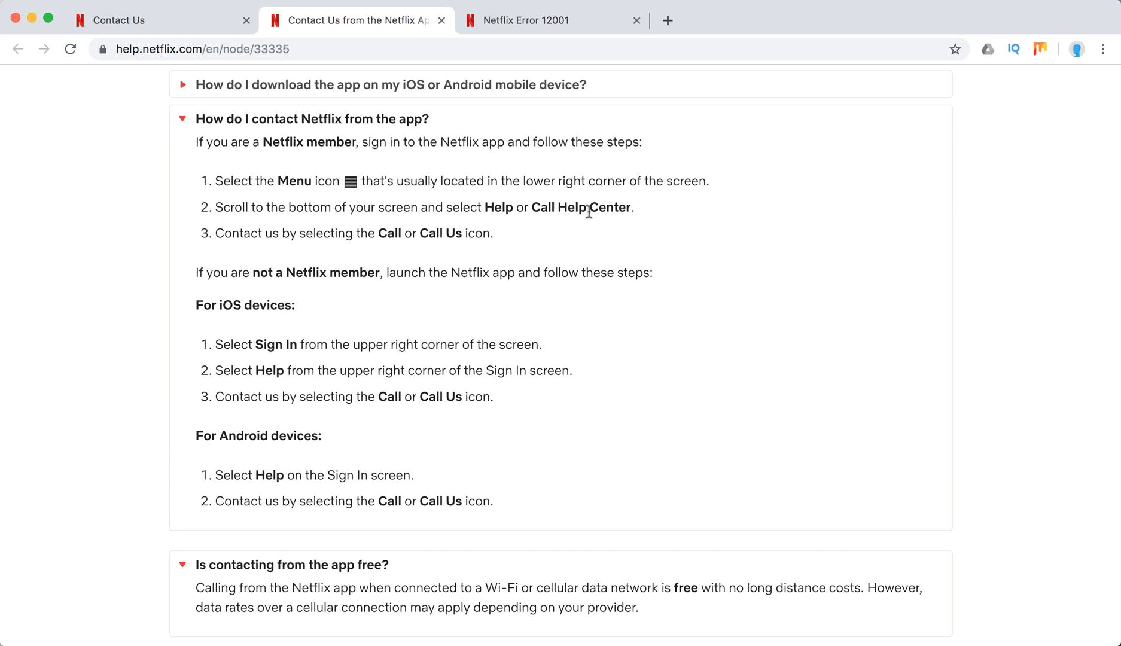
mouse_move(397, 225)
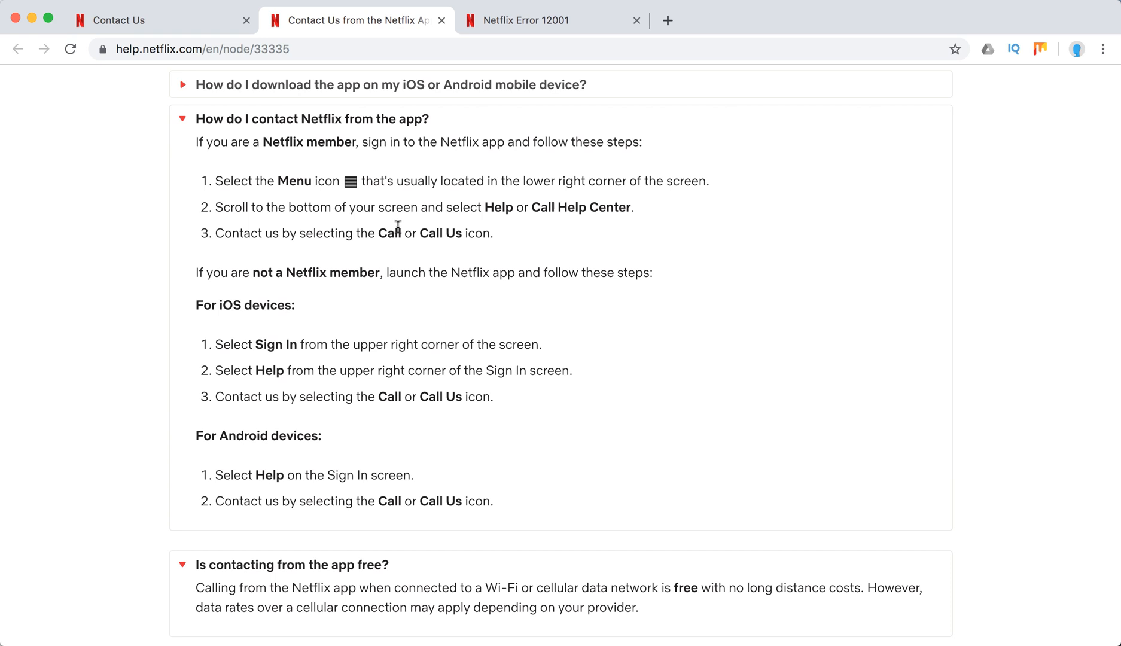
mouse_move(559, 20)
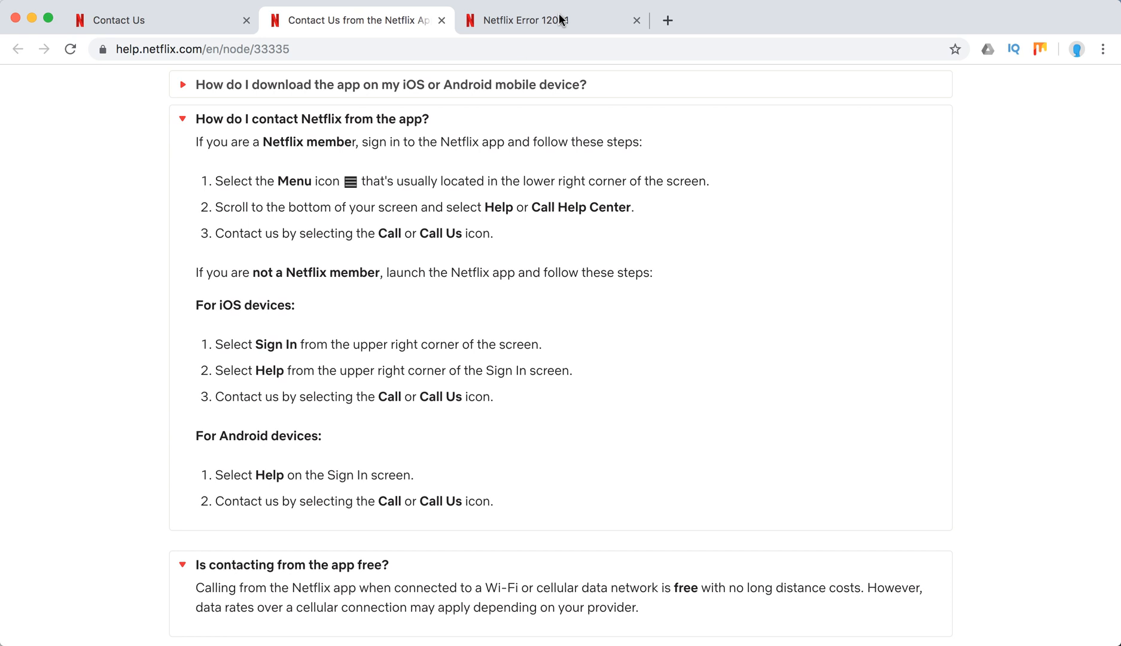
left_click(527, 21)
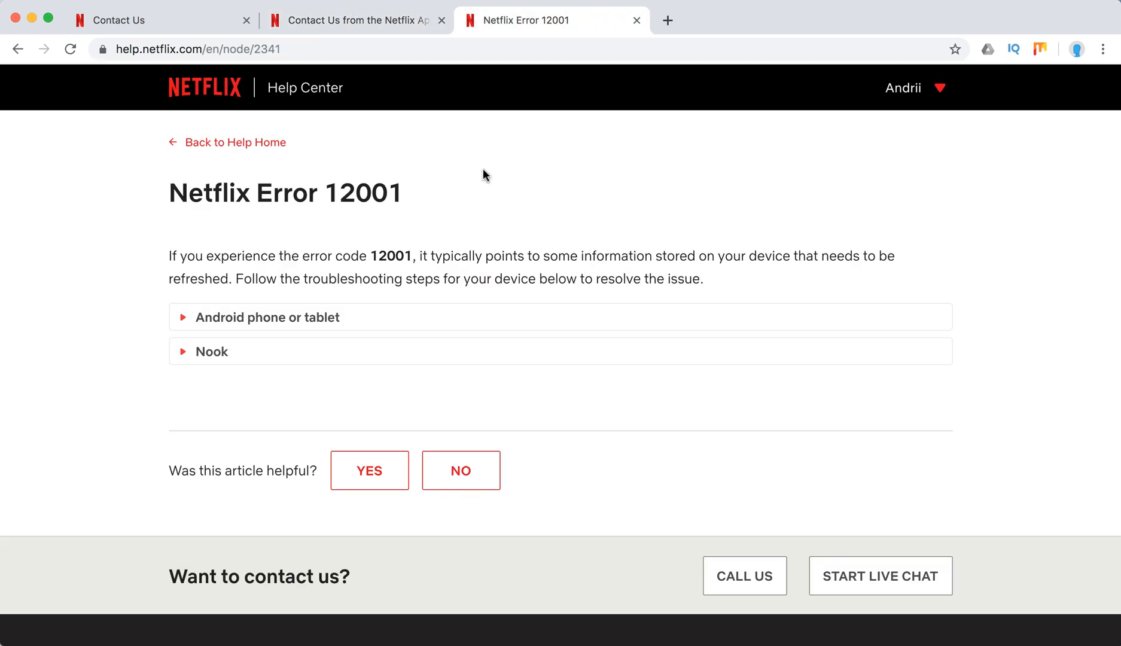